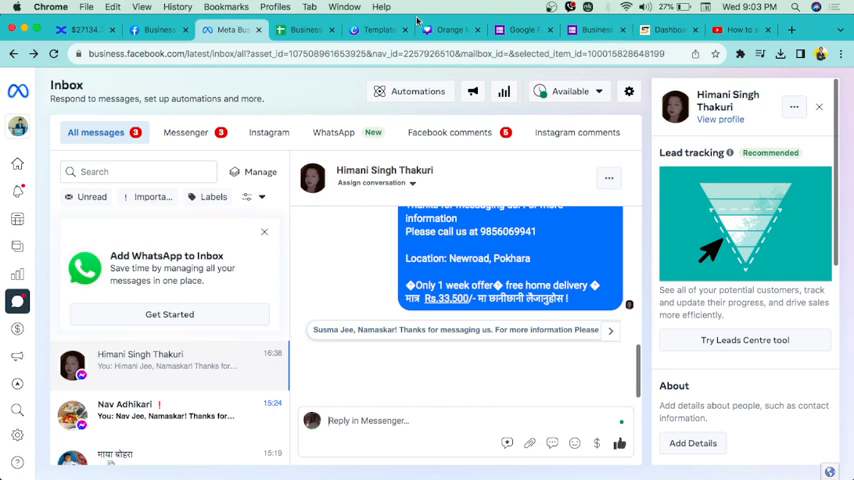
- Switch to Facebook, reach the Business Multiversity group page and bring up the account options
click(156, 28)
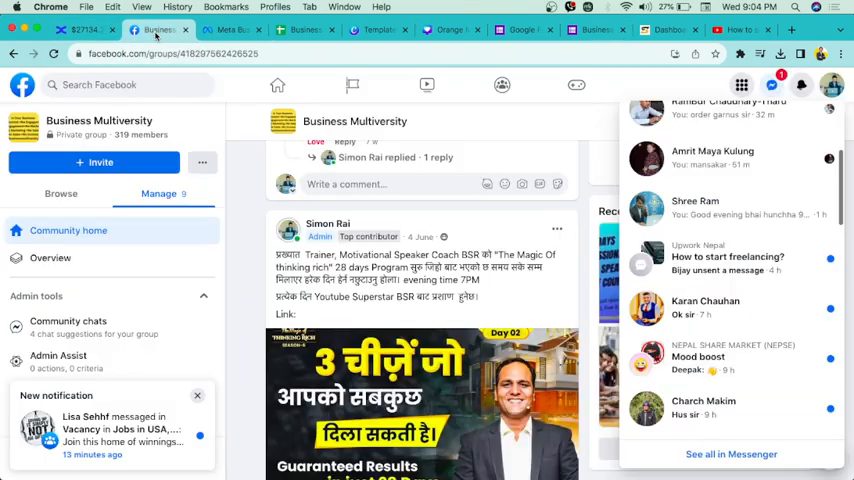
mouse_move(832, 84)
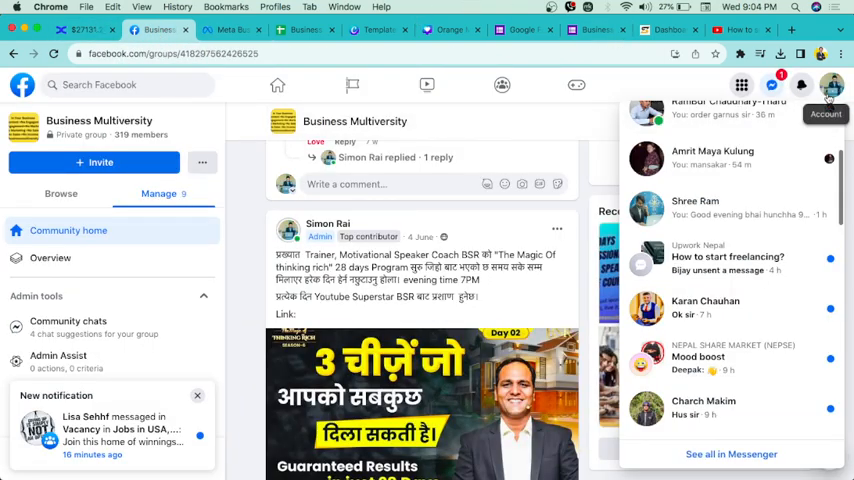
click(832, 84)
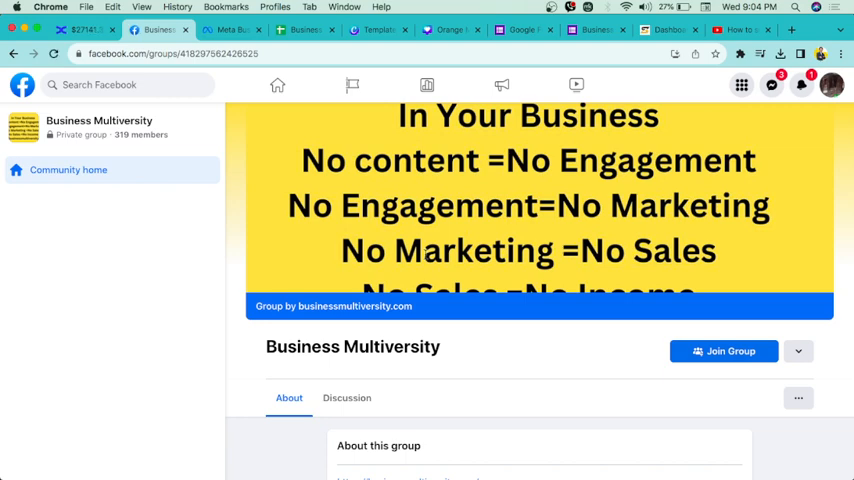
- Act as the Sofa house pokhara page, go Home and bring up its Meta Business Suite inbox
scroll(down, 3)
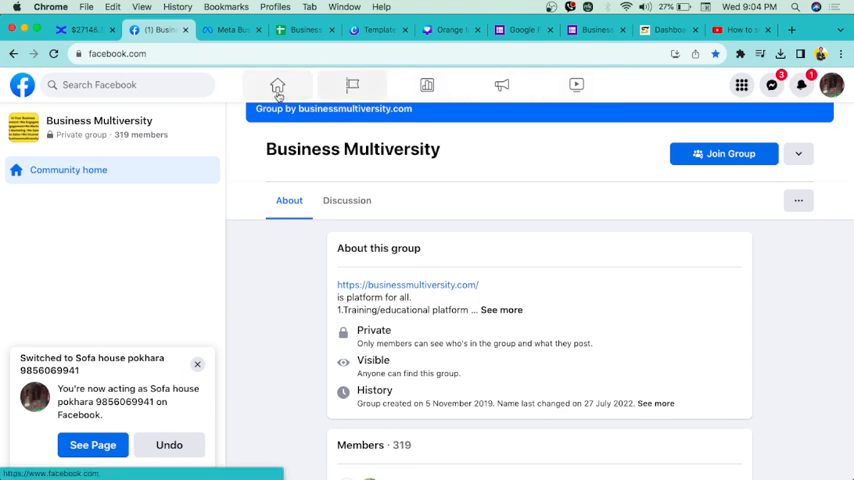
click(276, 84)
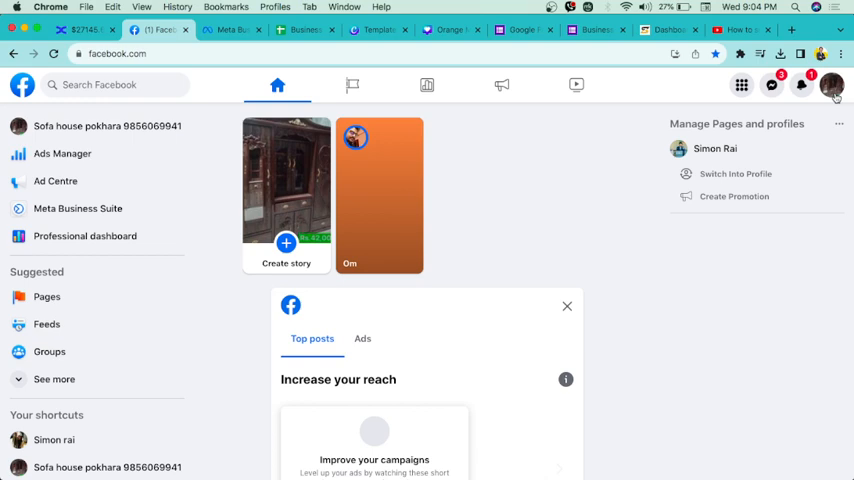
click(832, 84)
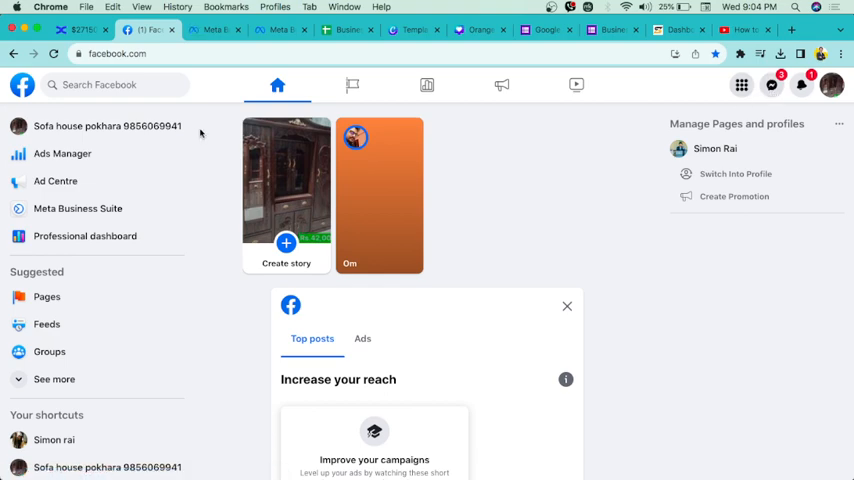
click(212, 28)
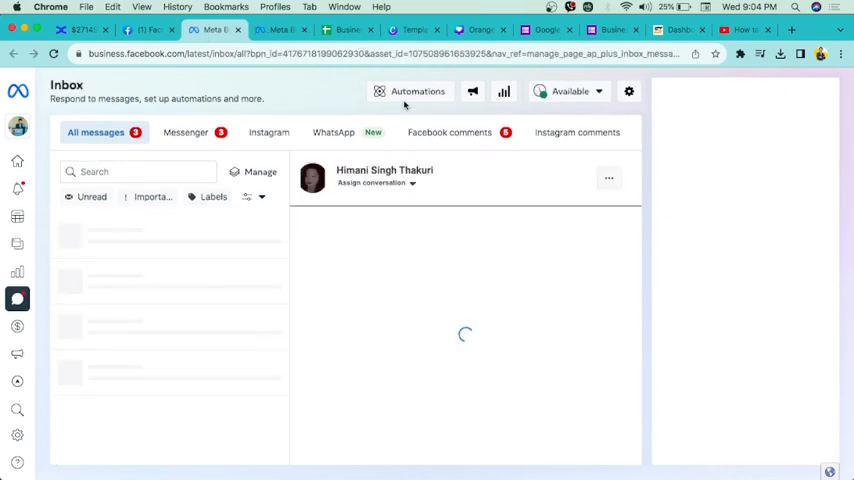
- Go to Automations and start editing the Instant reply automation under Your automations
click(416, 92)
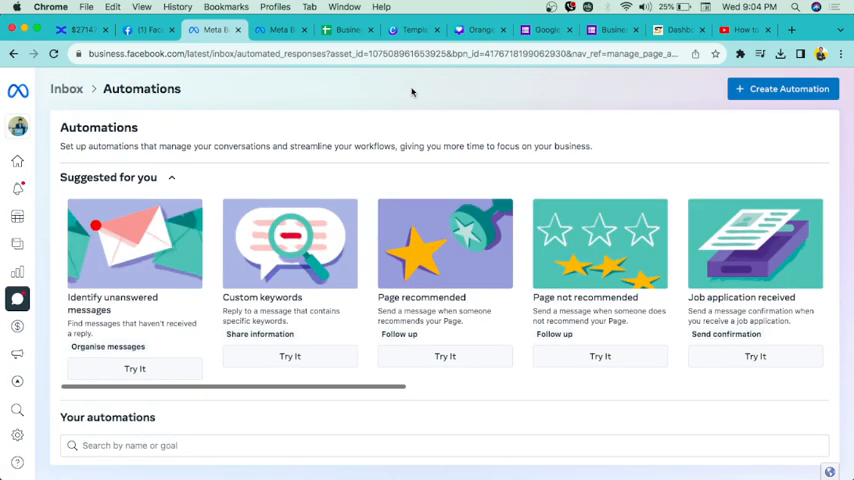
scroll(down, 3)
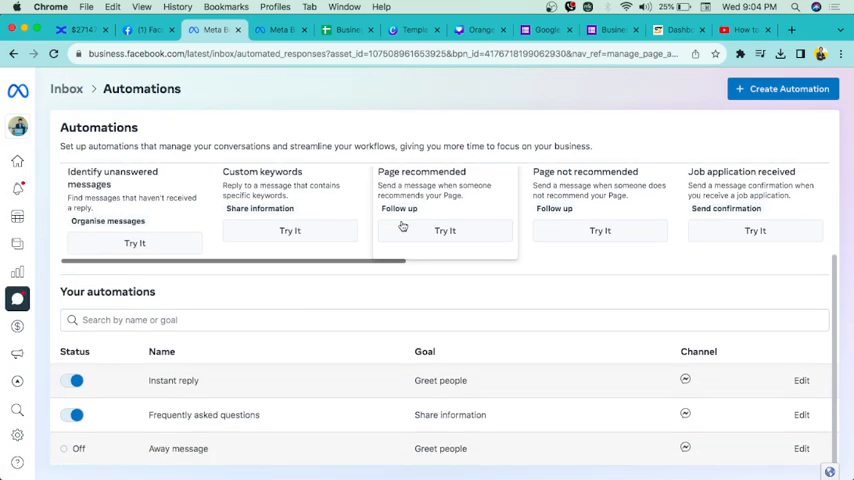
mouse_move(480, 312)
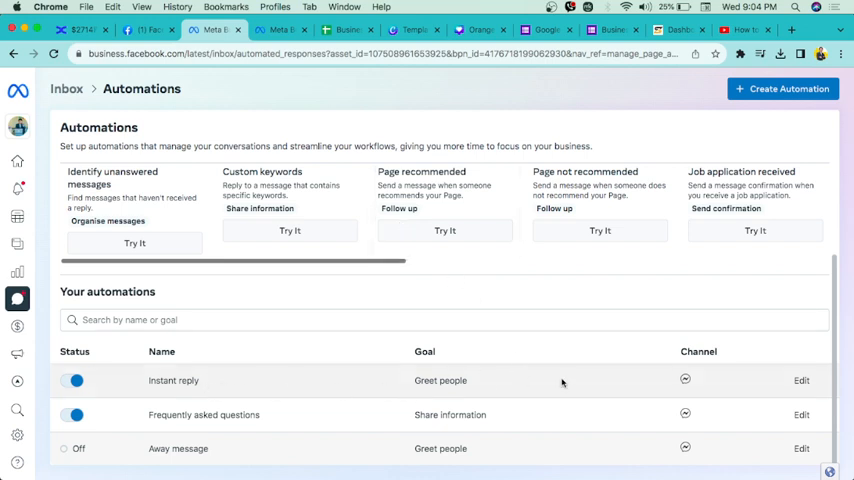
mouse_move(348, 444)
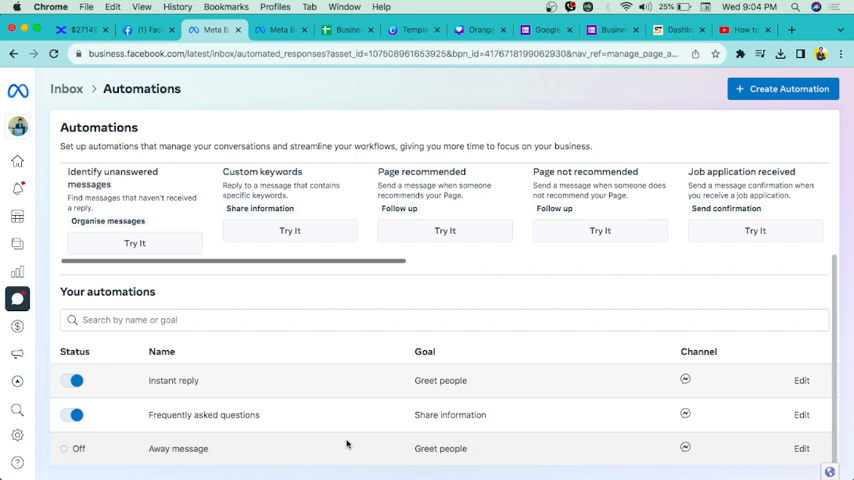
mouse_move(544, 404)
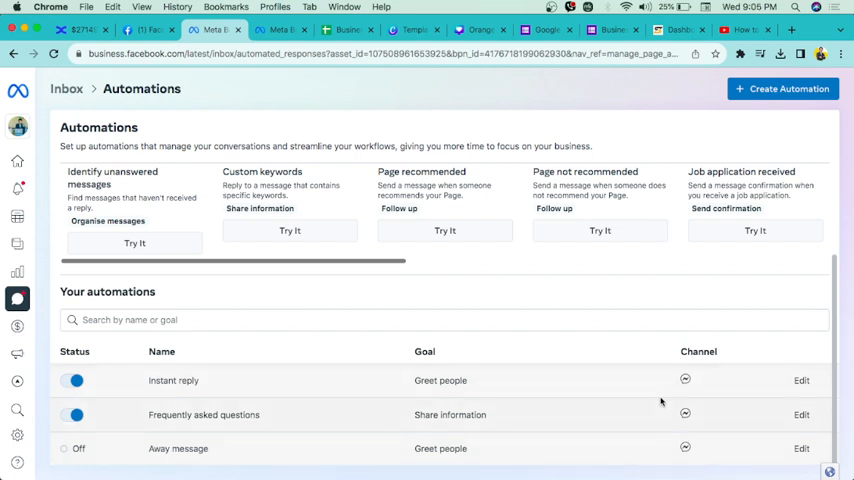
click(800, 380)
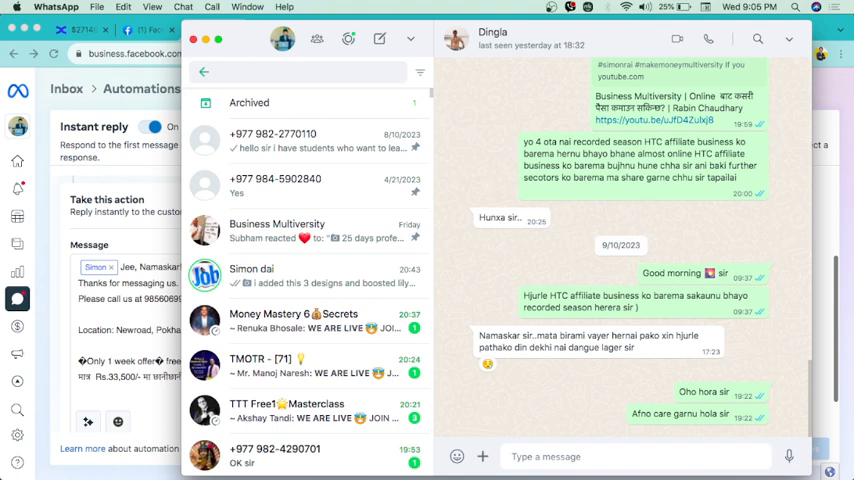
- Search WhatsApp chats for Krishna and open a matching chat
text(d)
text(krish)
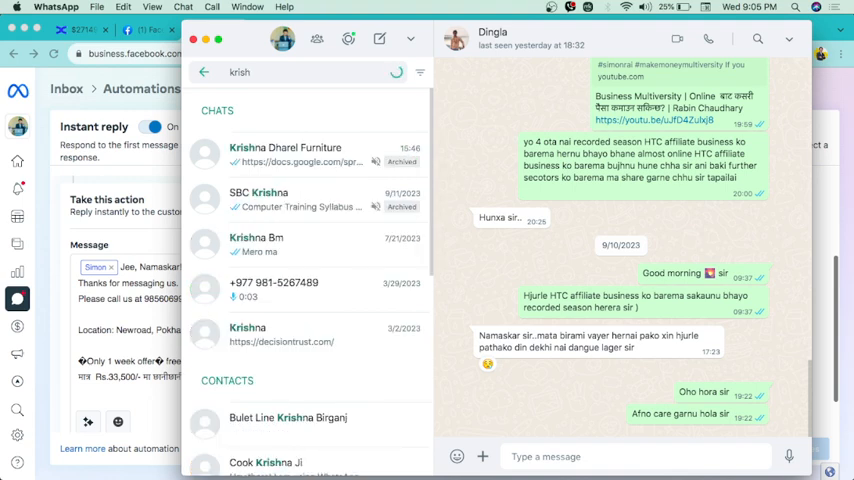
click(284, 154)
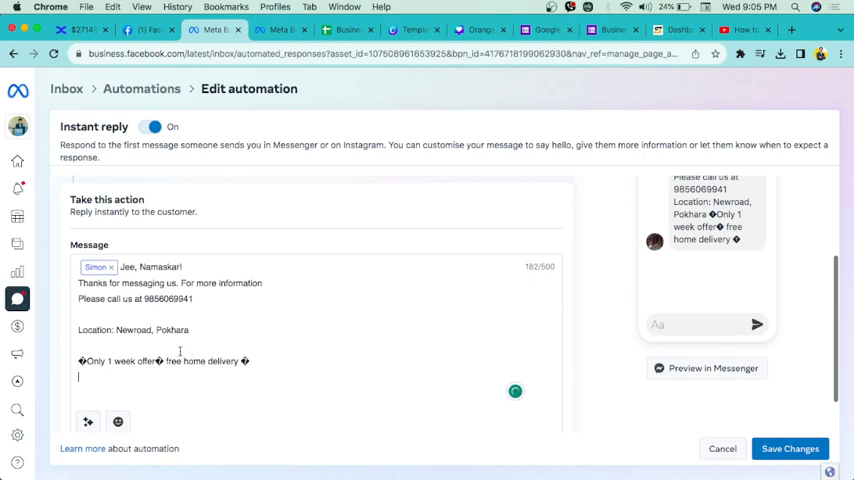
- Select the English reply lines for replacement with the Nepali greeting, phone number and forms.gle link
drag(80, 268, 188, 328)
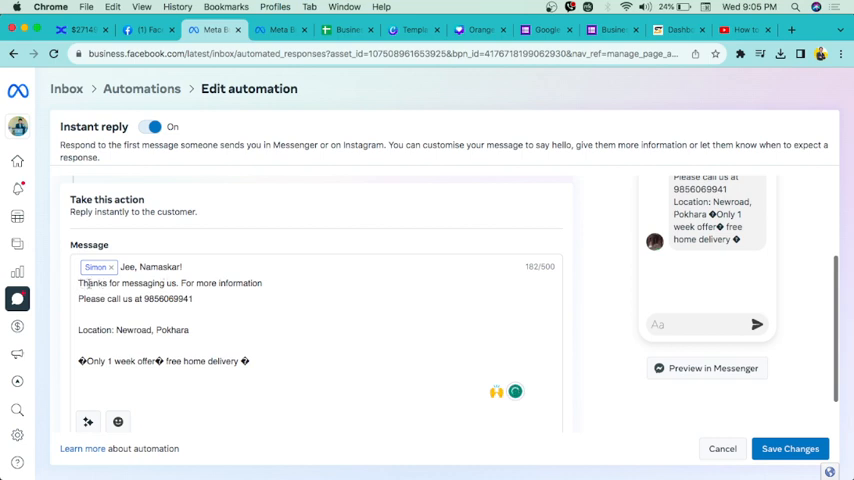
double_click(118, 284)
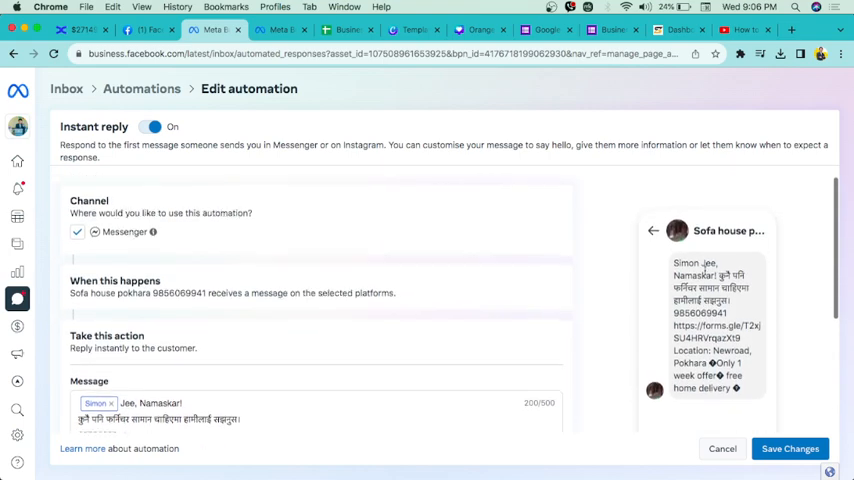
- Save the edited Instant reply and confirm the Successfully saved notice
scroll(down, 3)
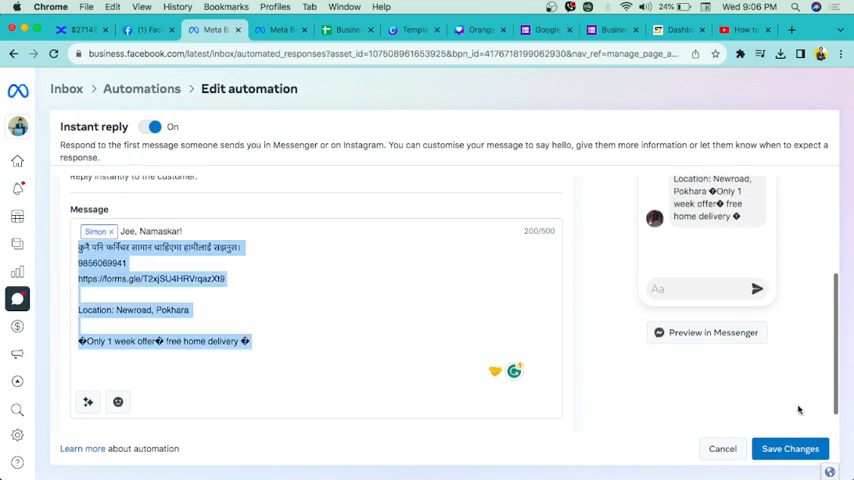
click(790, 448)
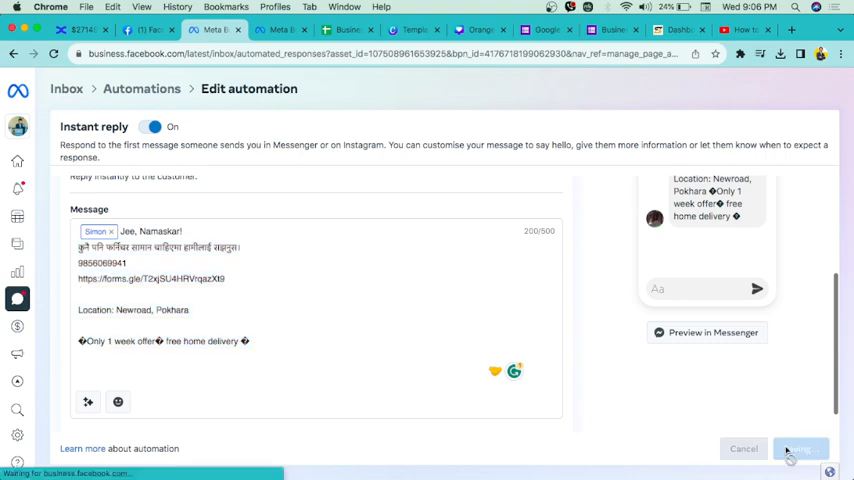
click(800, 448)
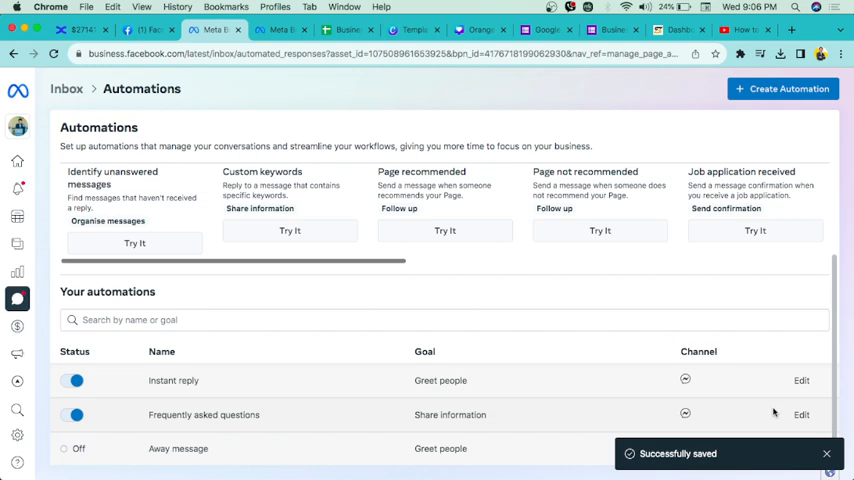
- Edit the Frequently asked questions automation from the Your automations list
click(800, 416)
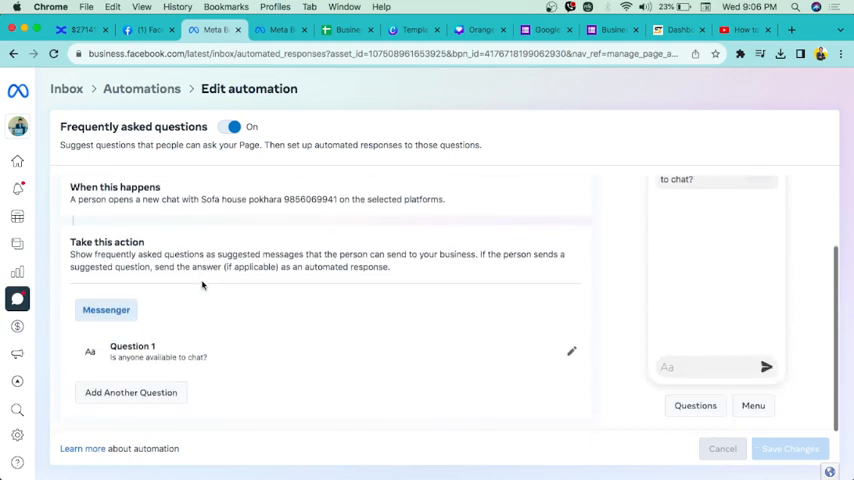
mouse_move(204, 328)
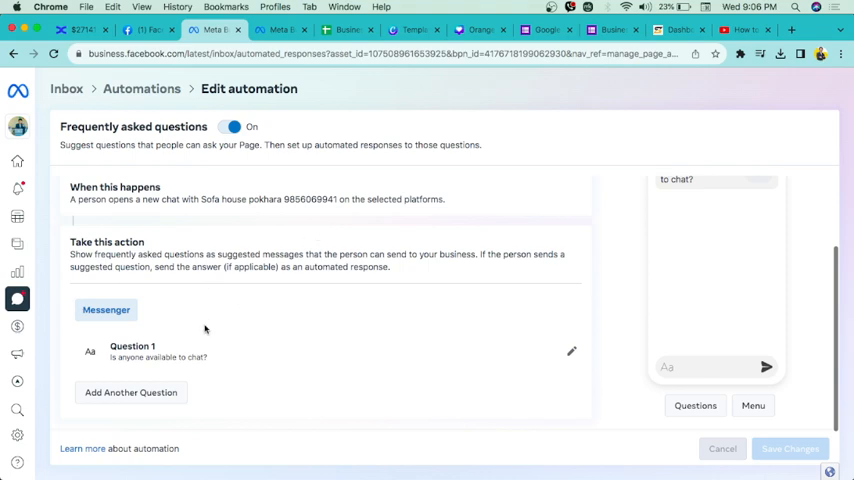